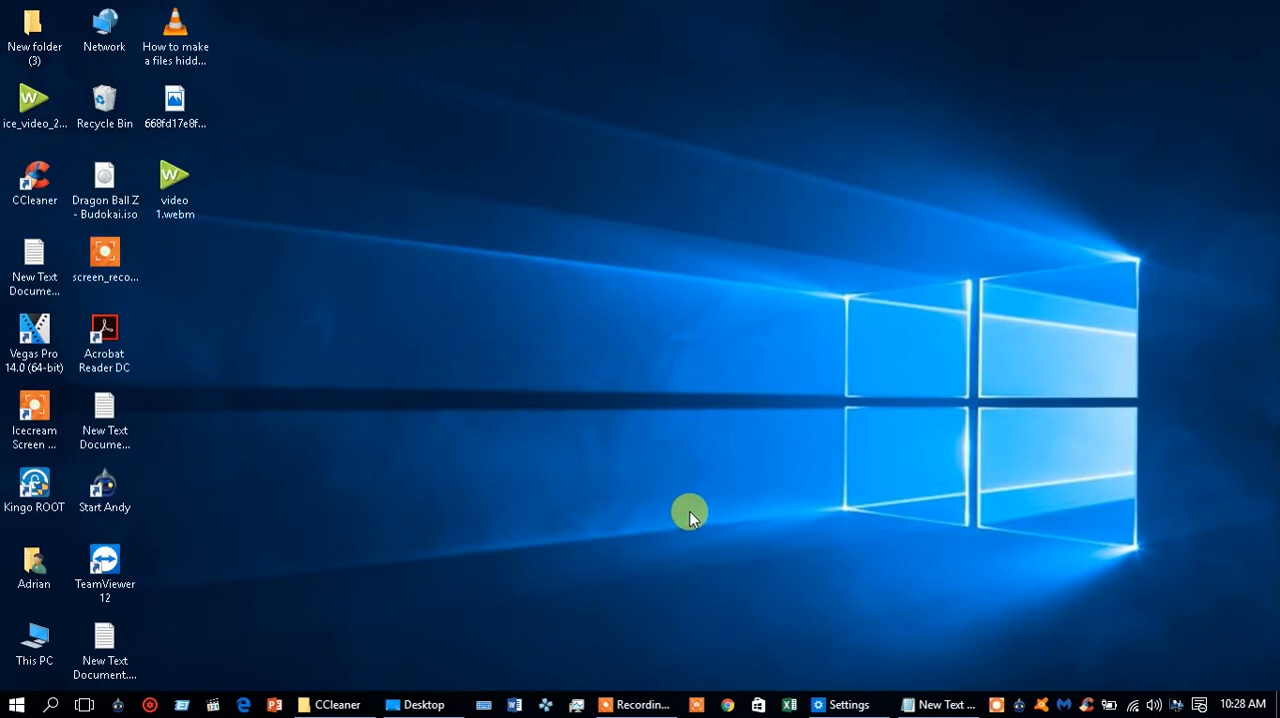
pyautogui.moveTo(862, 90)
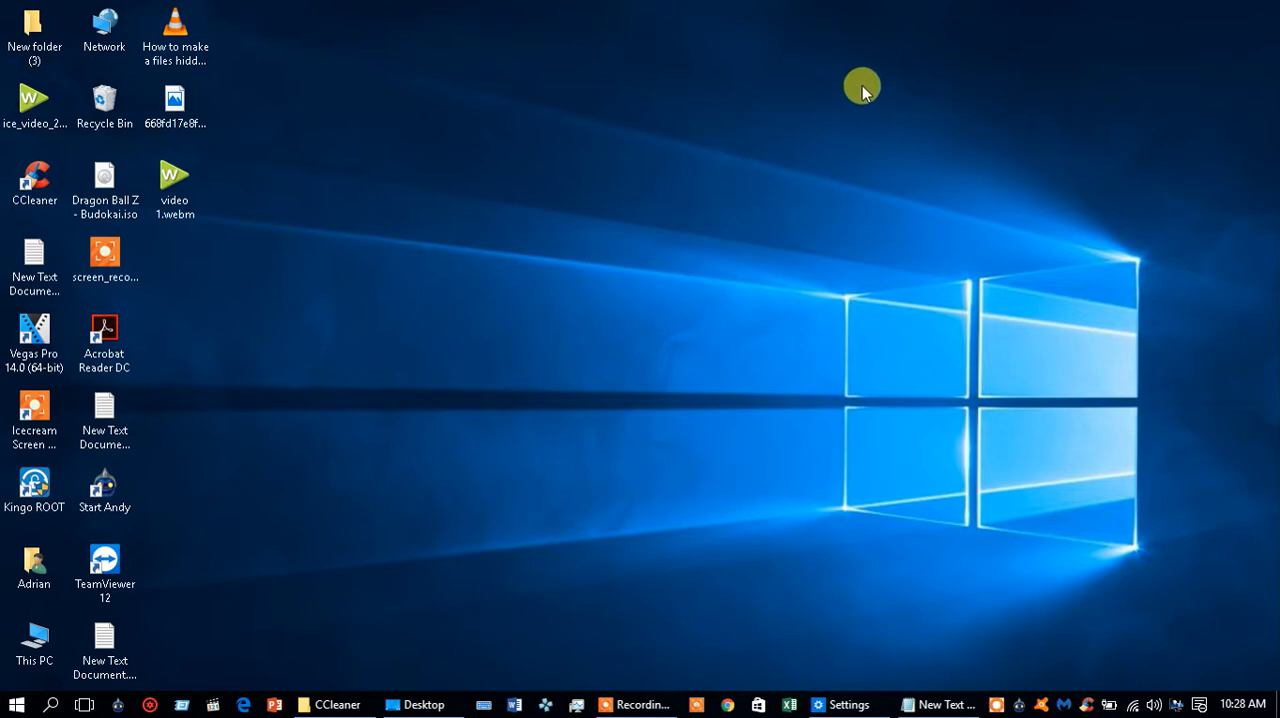
pyautogui.moveTo(862, 84)
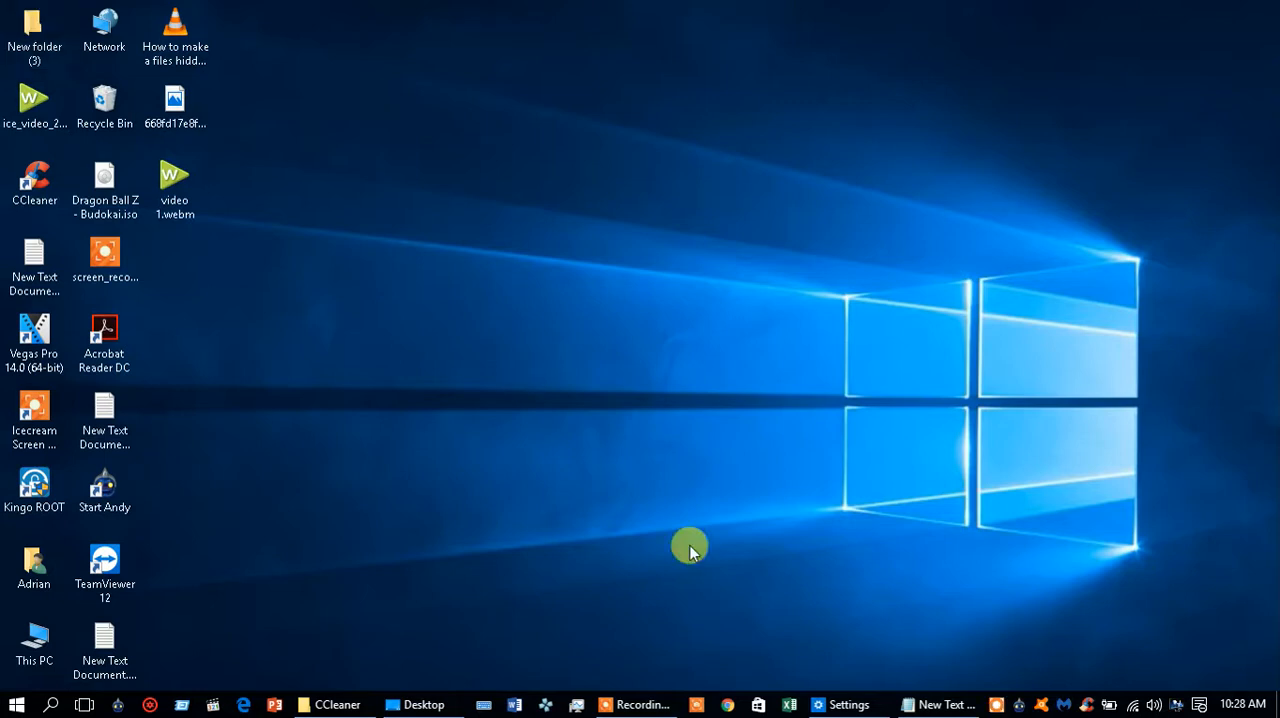
# Browse from This PC into C:\Program Files\CCleaner to show CCleaner.exe and its files.
pyautogui.doubleClick(32, 640)
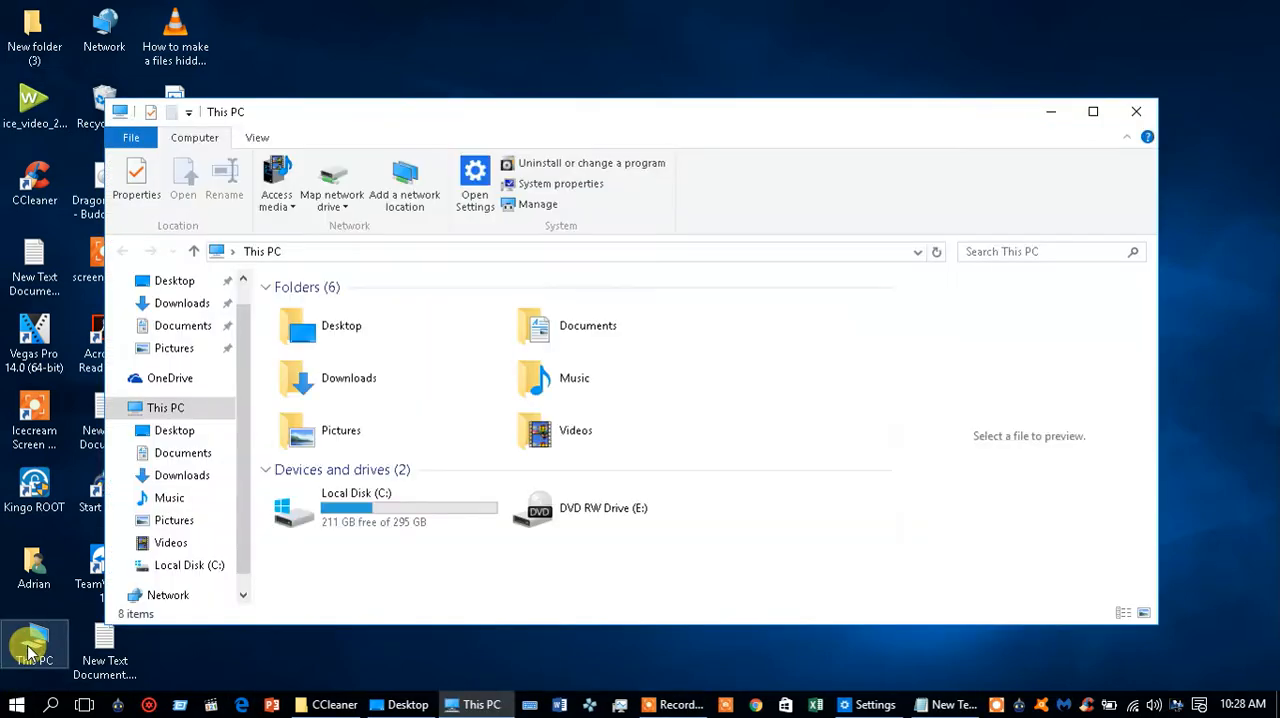
pyautogui.moveTo(356, 508)
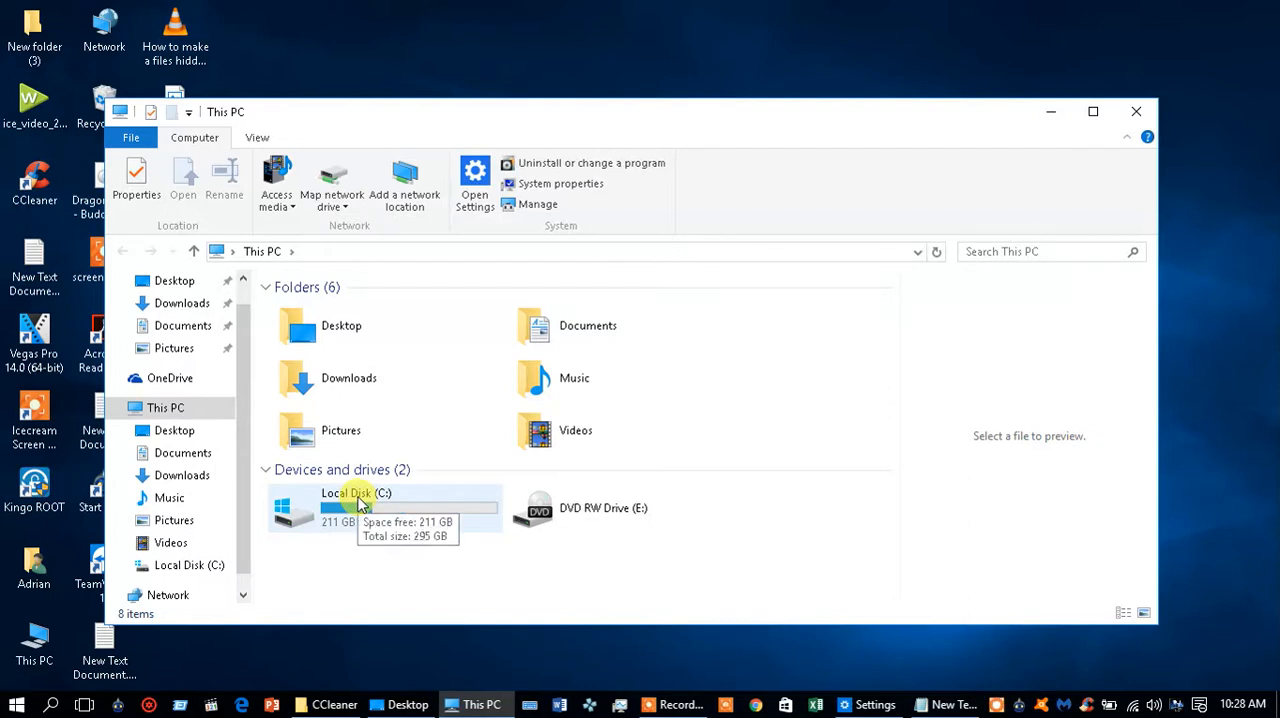
pyautogui.moveTo(358, 510)
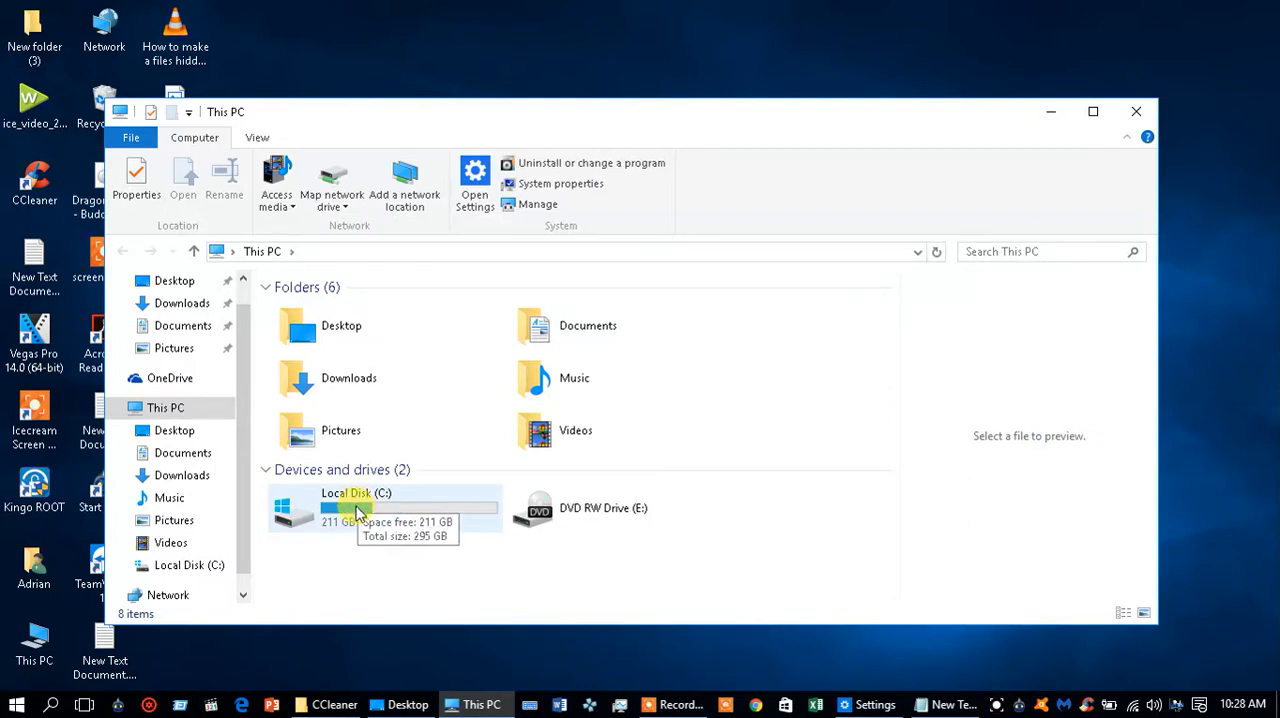
pyautogui.doubleClick(344, 508)
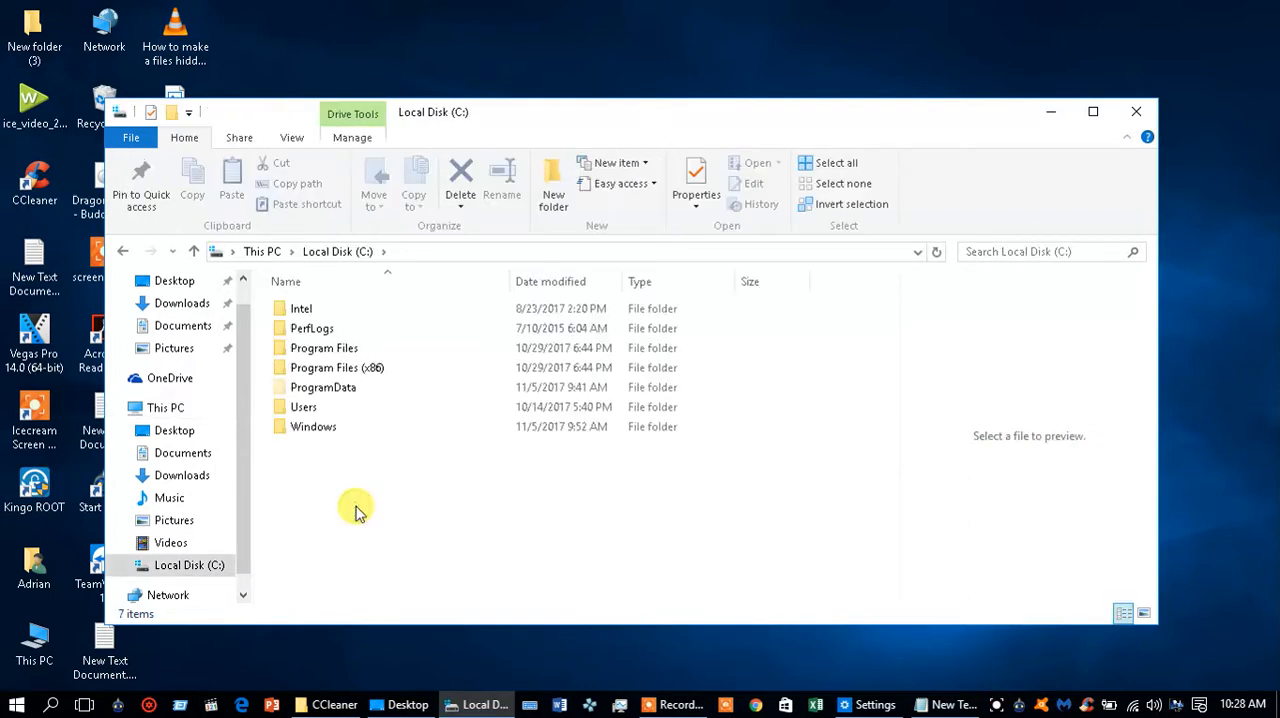
pyautogui.doubleClick(324, 348)
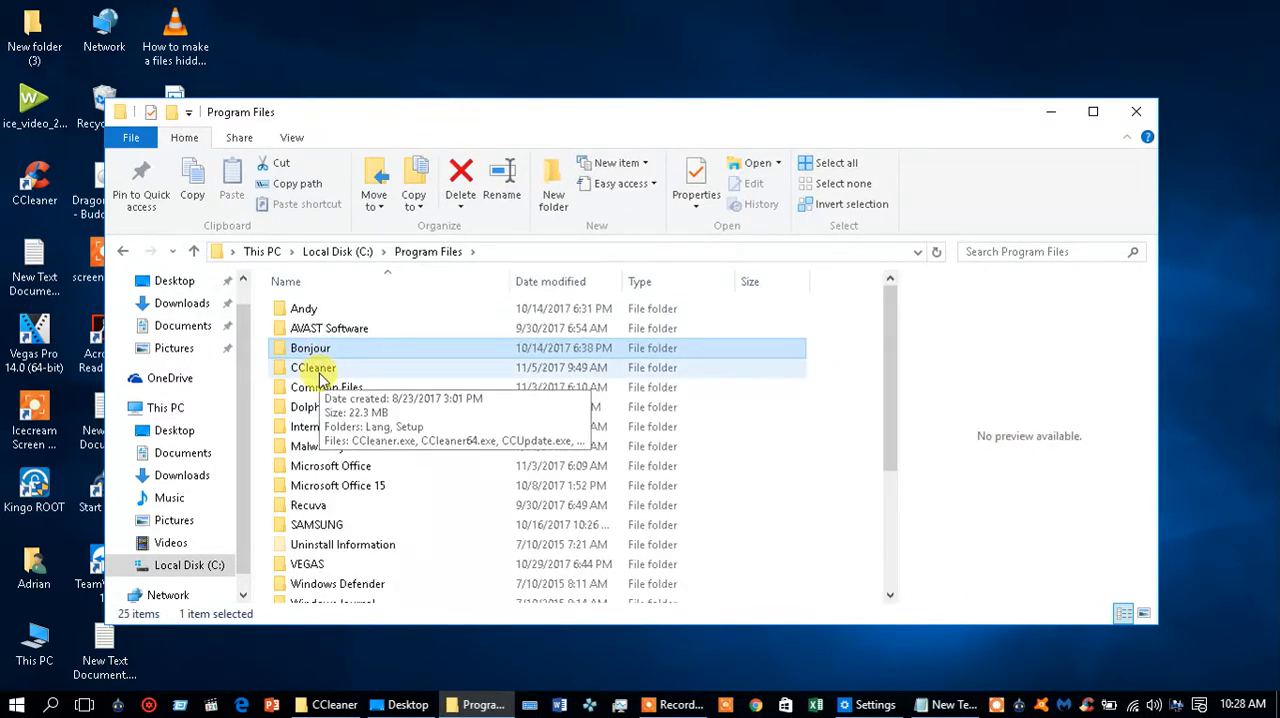
pyautogui.click(312, 368)
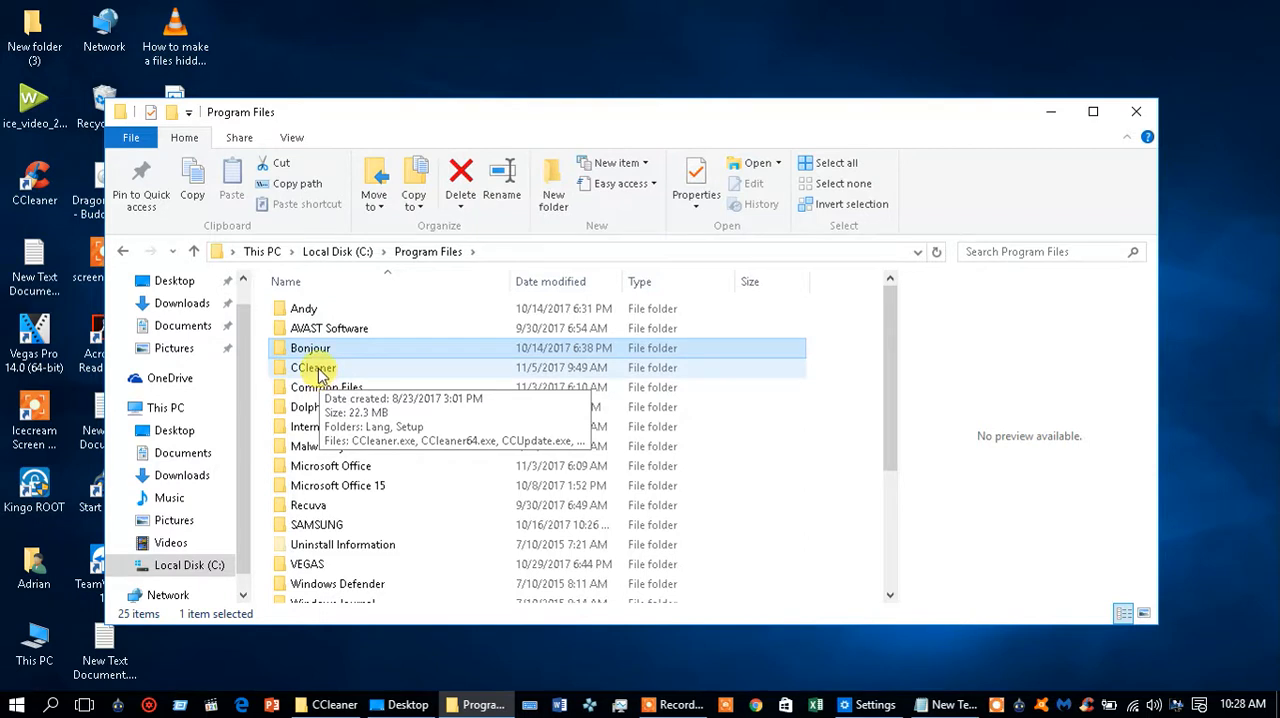
pyautogui.doubleClick(314, 368)
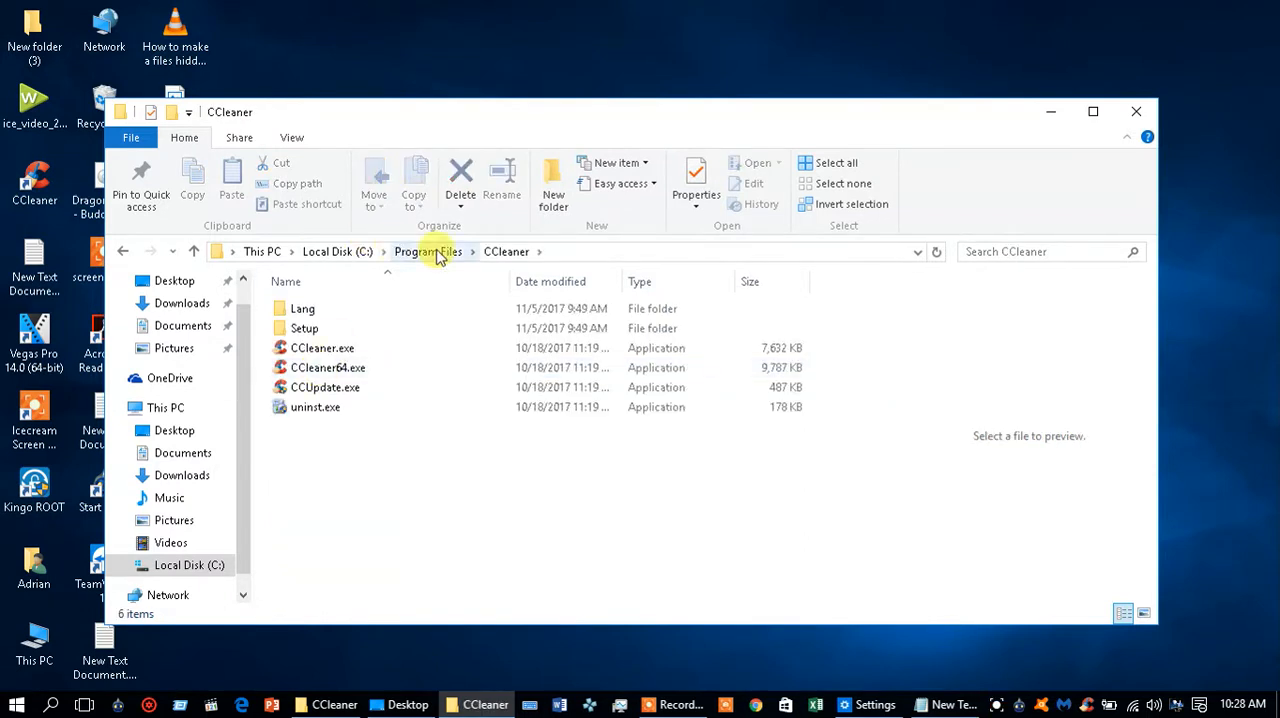
pyautogui.rightClick(604, 252)
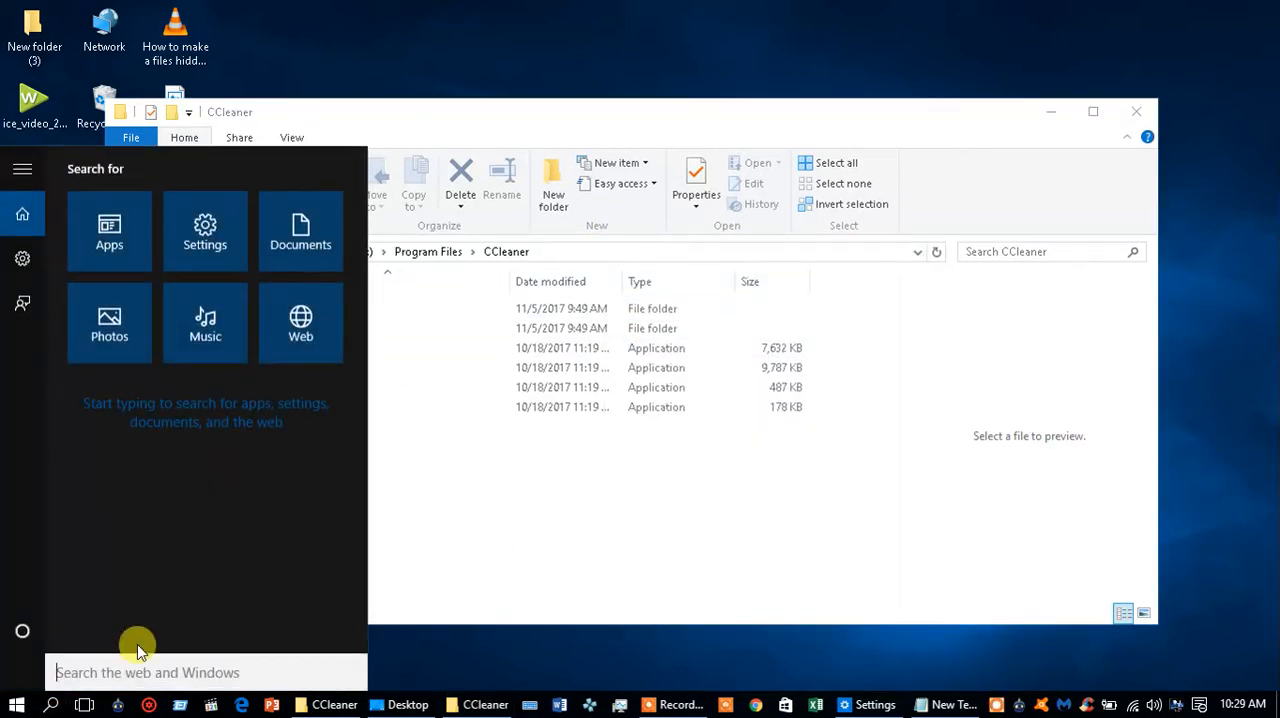
# Search Start for cmd and launch Command Prompt as administrator.
pyautogui.write('cmd')
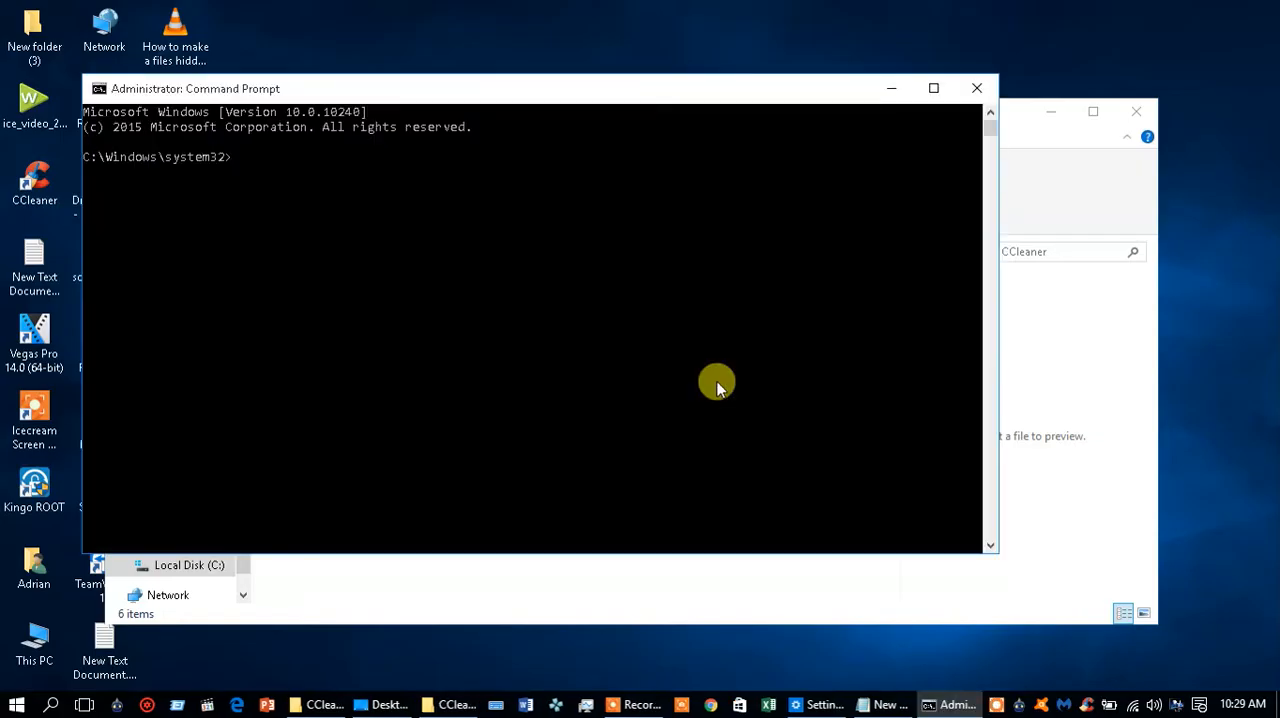
pyautogui.moveTo(248, 162)
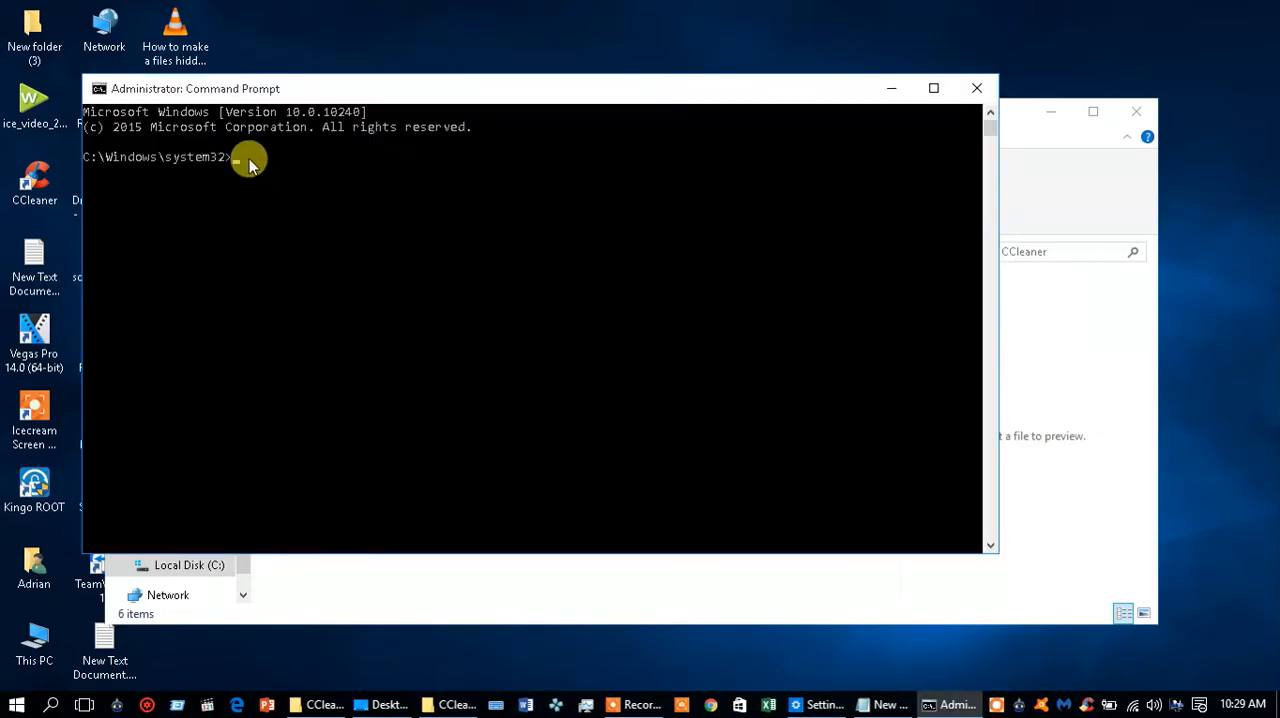
pyautogui.moveTo(278, 168)
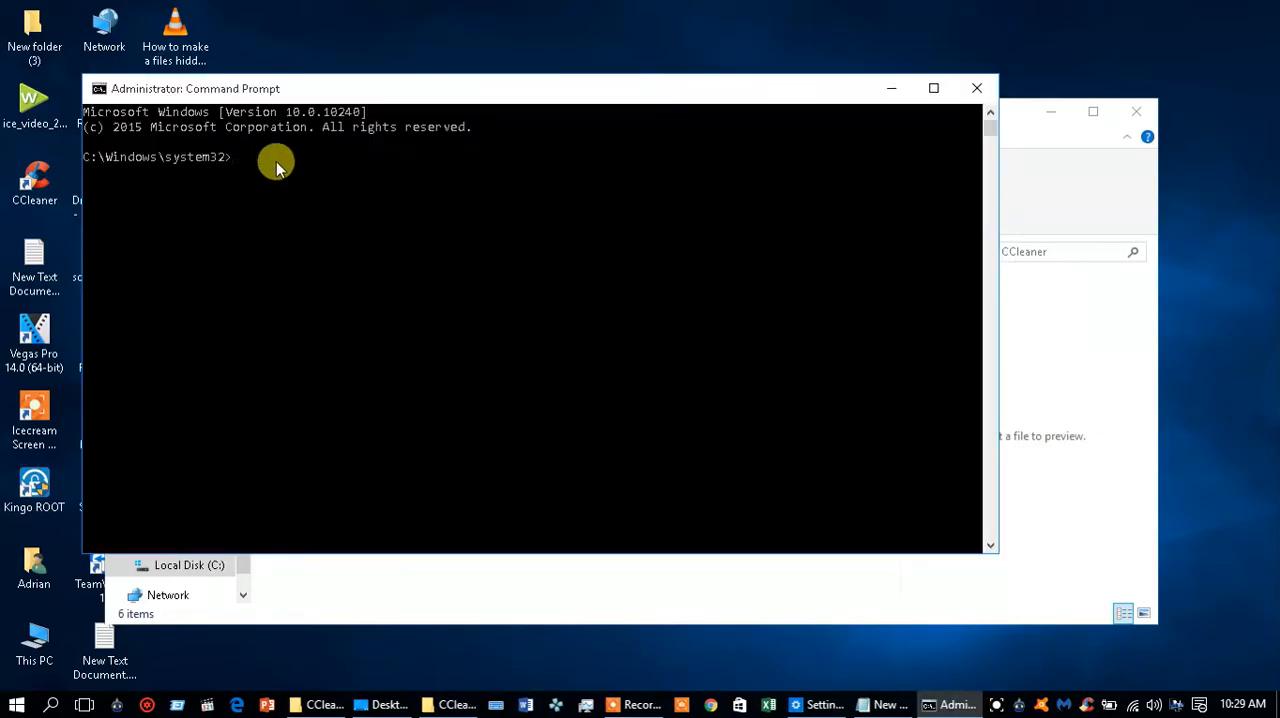
# Change directory to C:\Program Files\CCleaner and list its contents with dir.
pyautogui.write('cd')
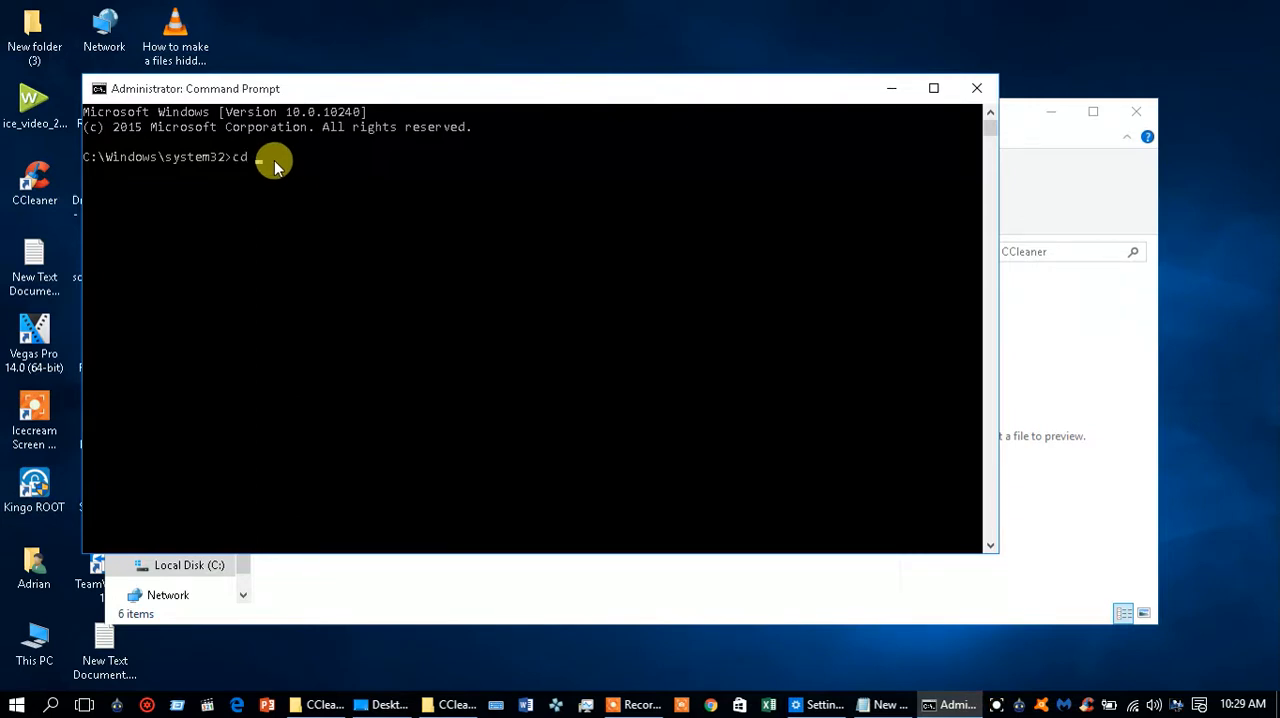
pyautogui.write('C:\\Program Files\\CCleaner')
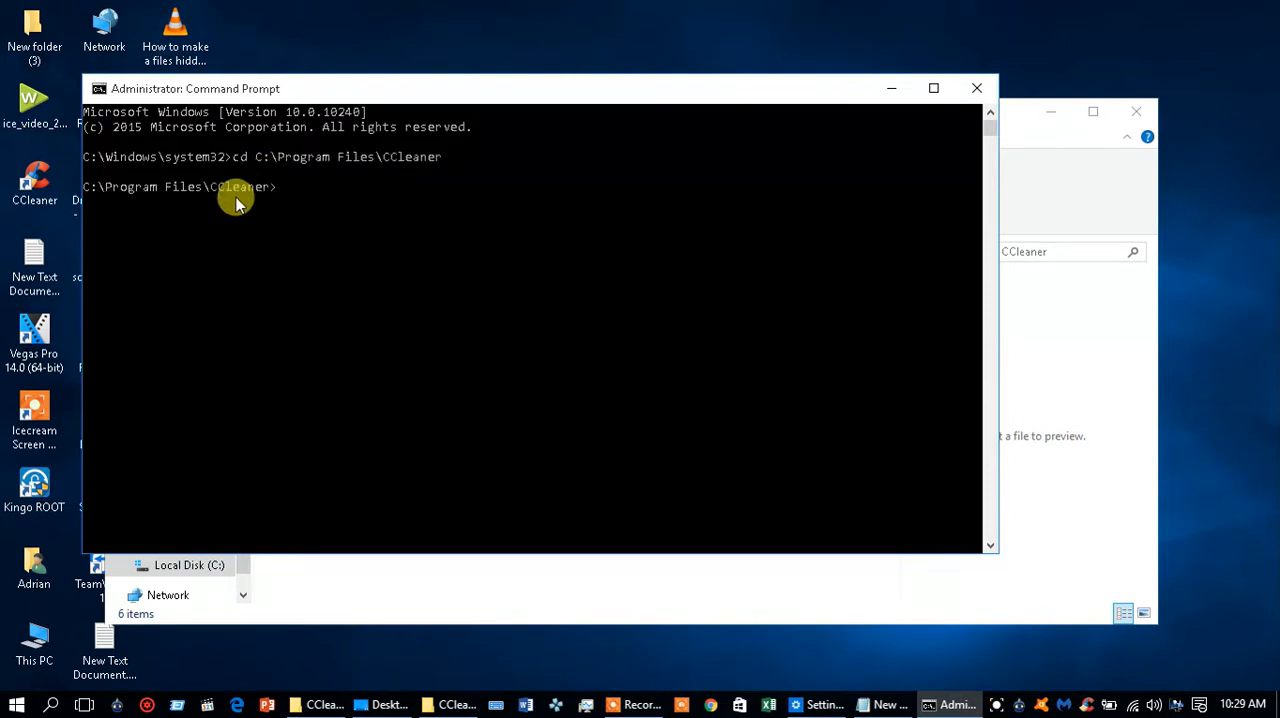
pyautogui.write('d')
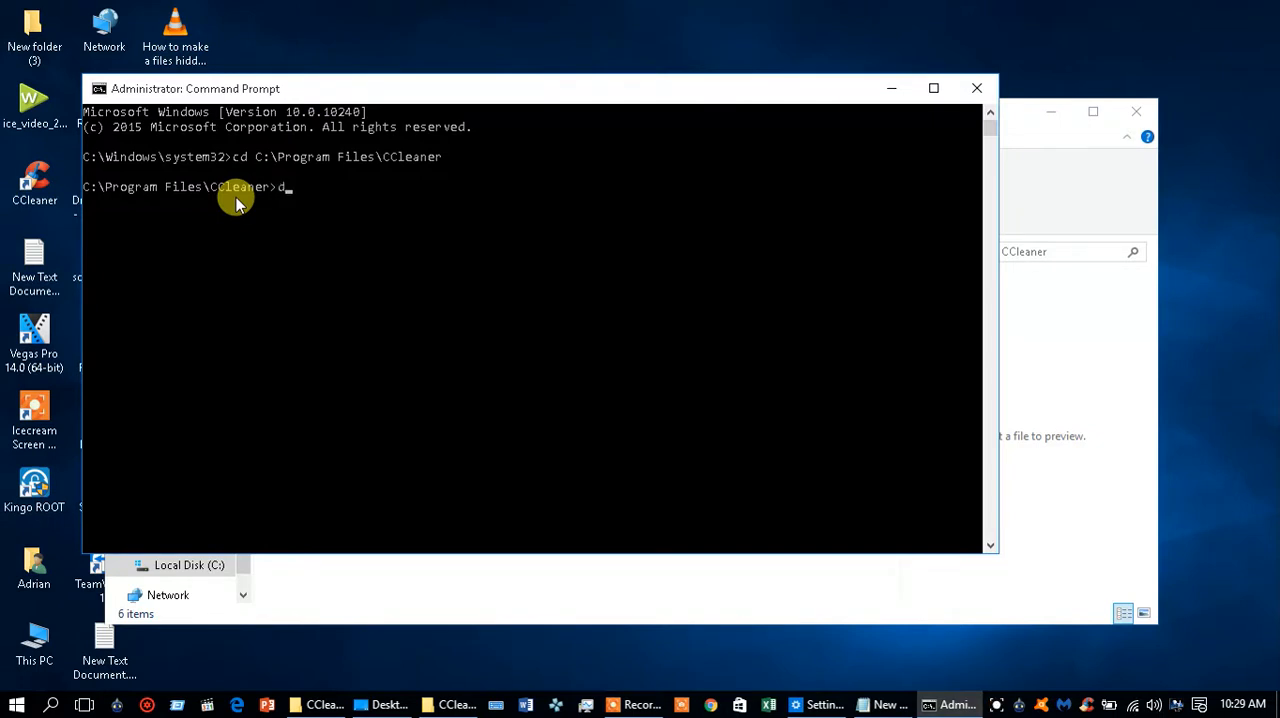
pyautogui.write('ir')
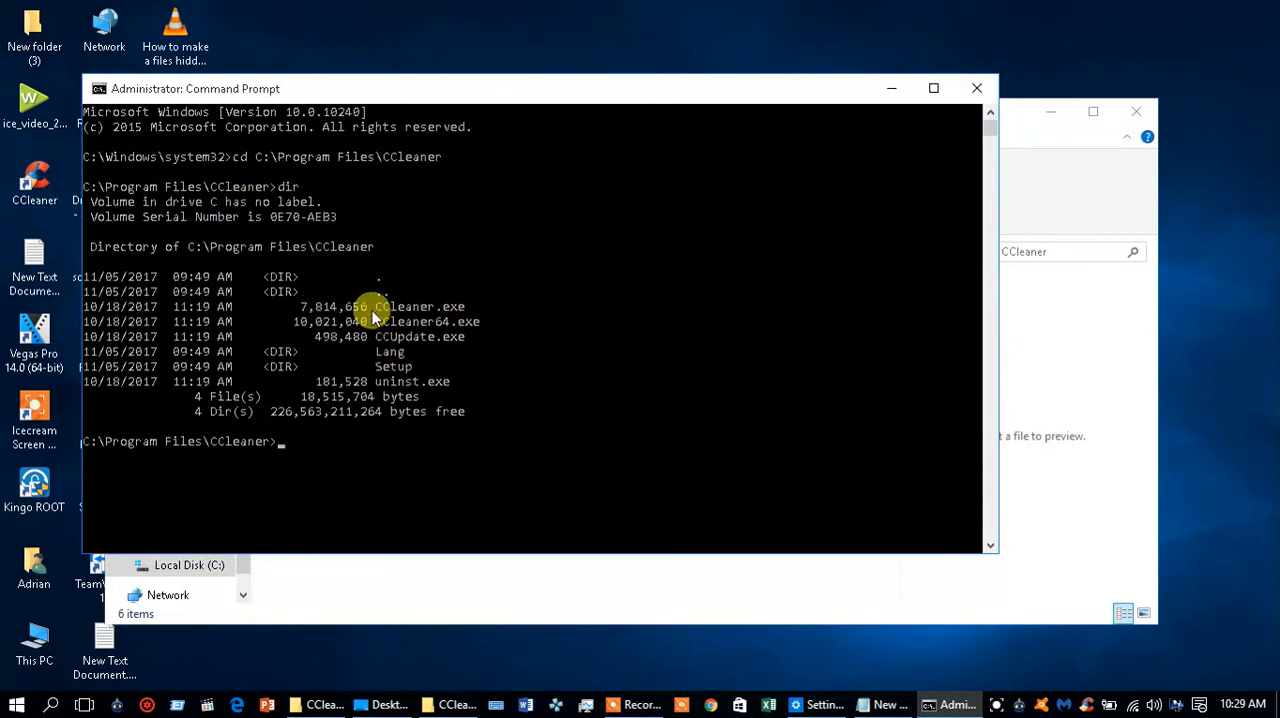
pyautogui.moveTo(416, 412)
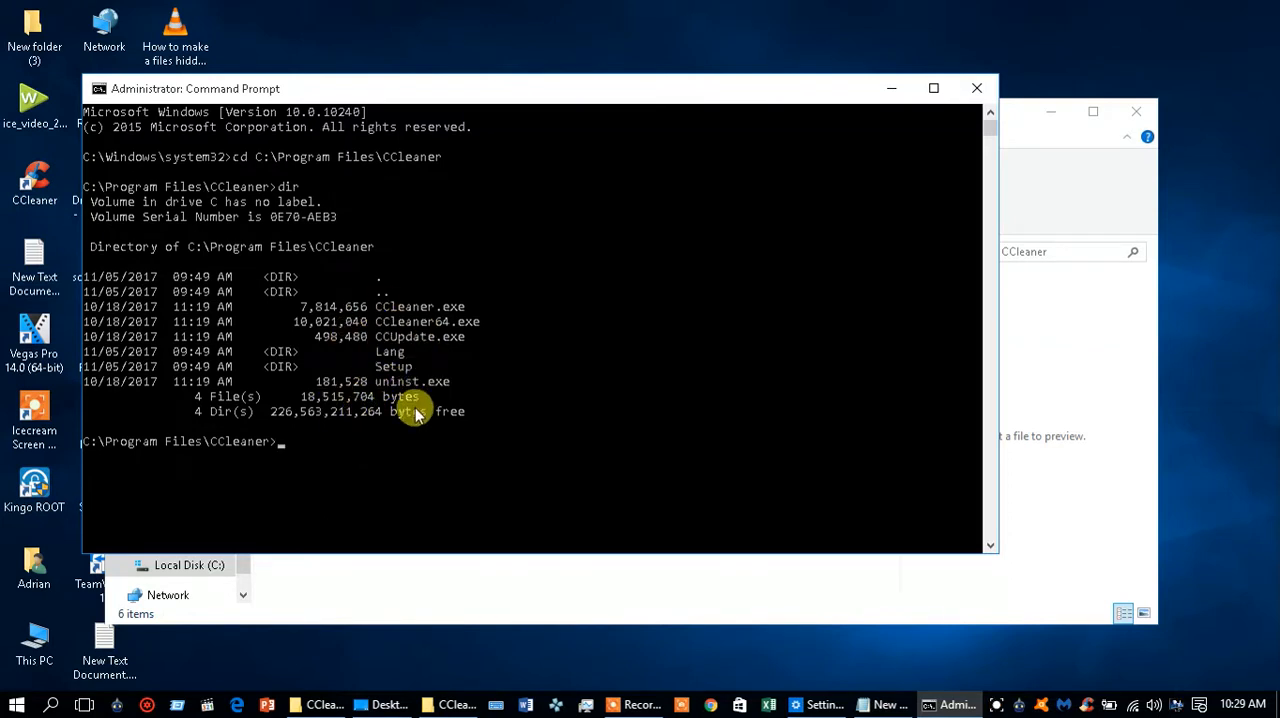
pyautogui.moveTo(420, 320)
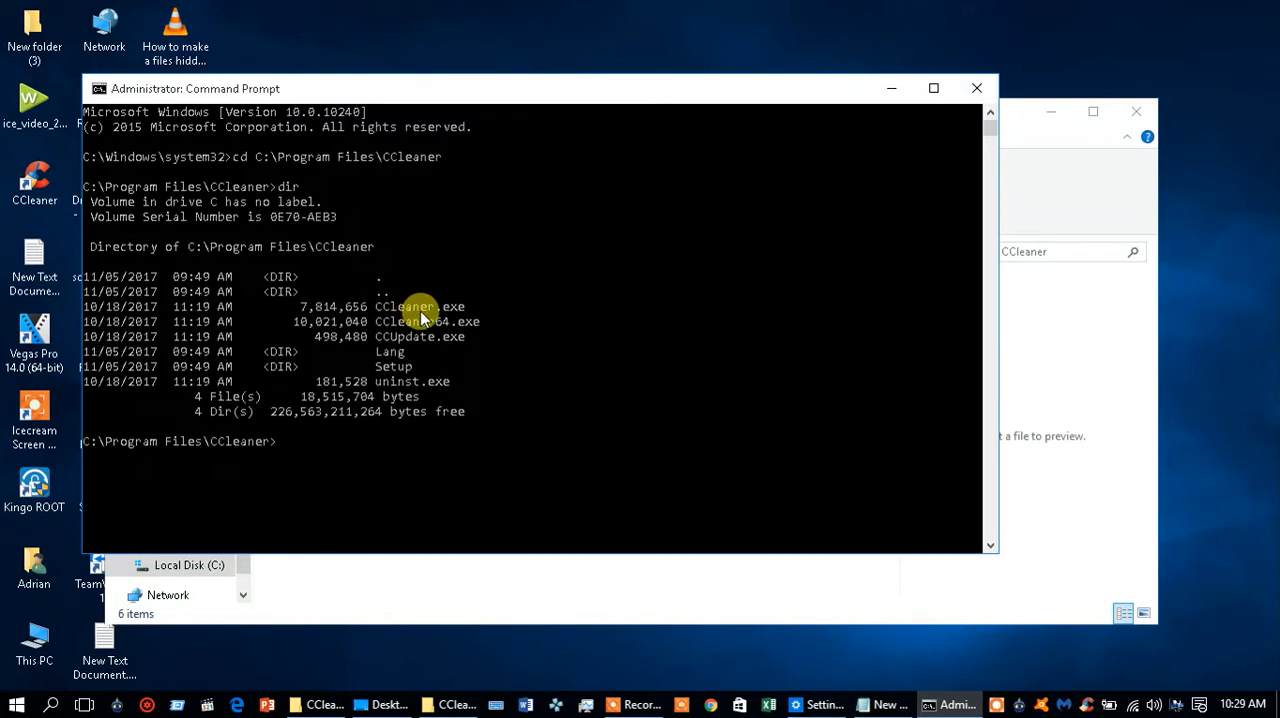
pyautogui.moveTo(450, 316)
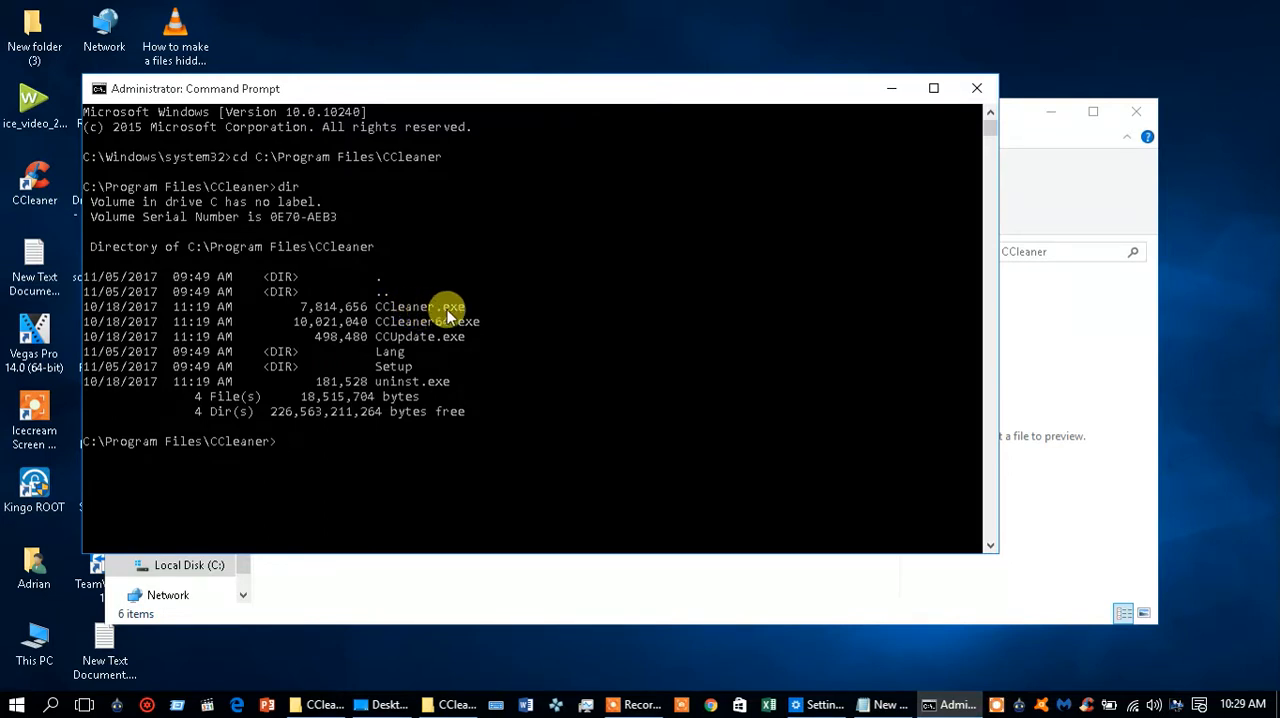
# Run ccleaner.exe from the prompt to launch the CCleaner Free window.
pyautogui.write('c')
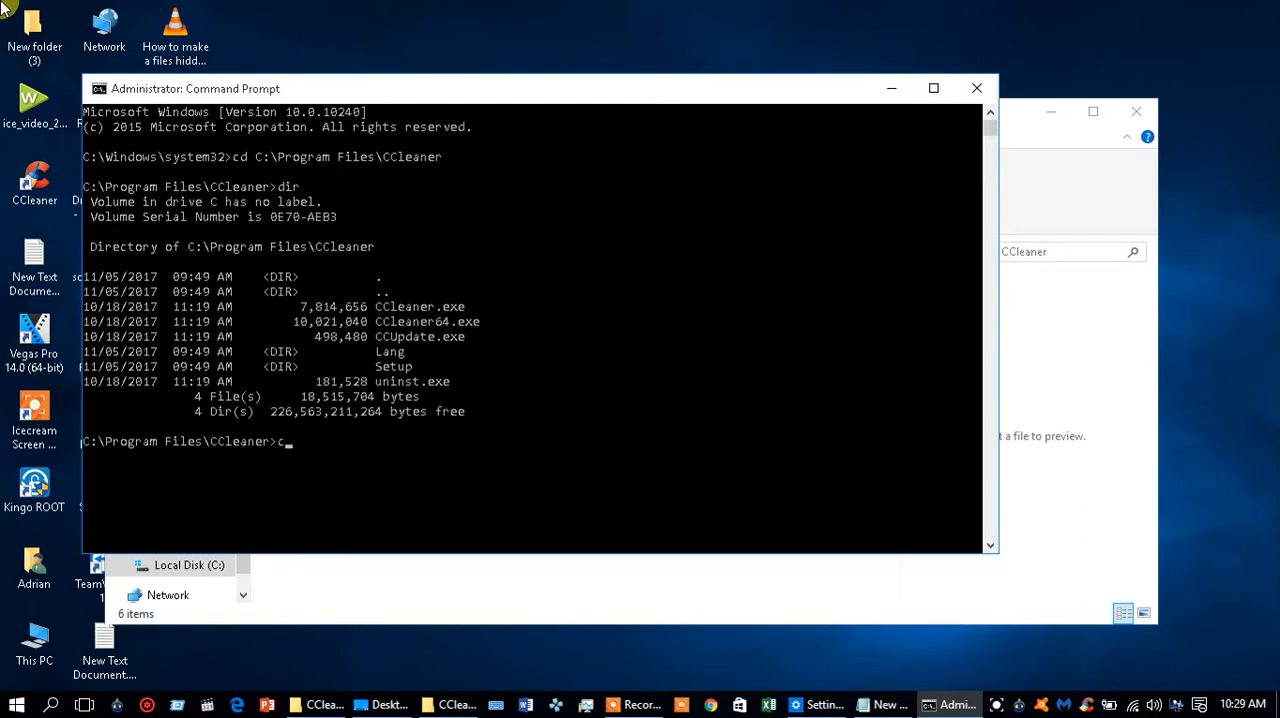
pyautogui.write('cle')
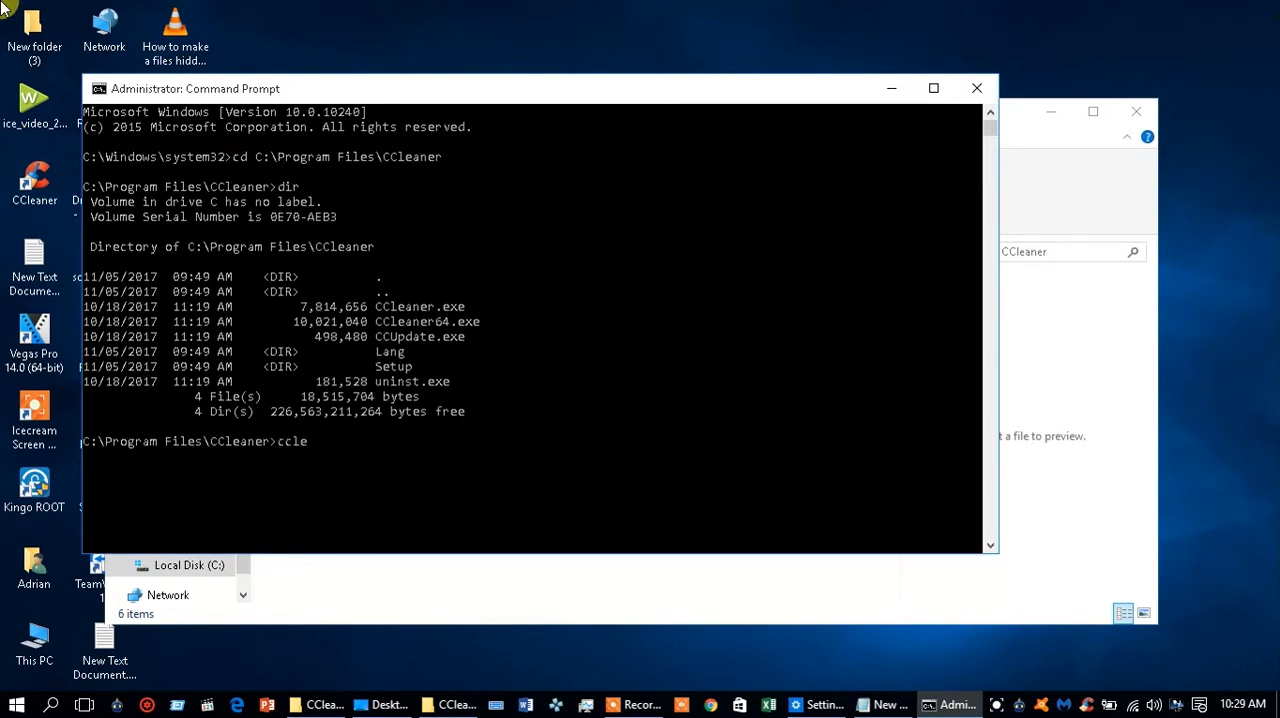
pyautogui.write('aner')
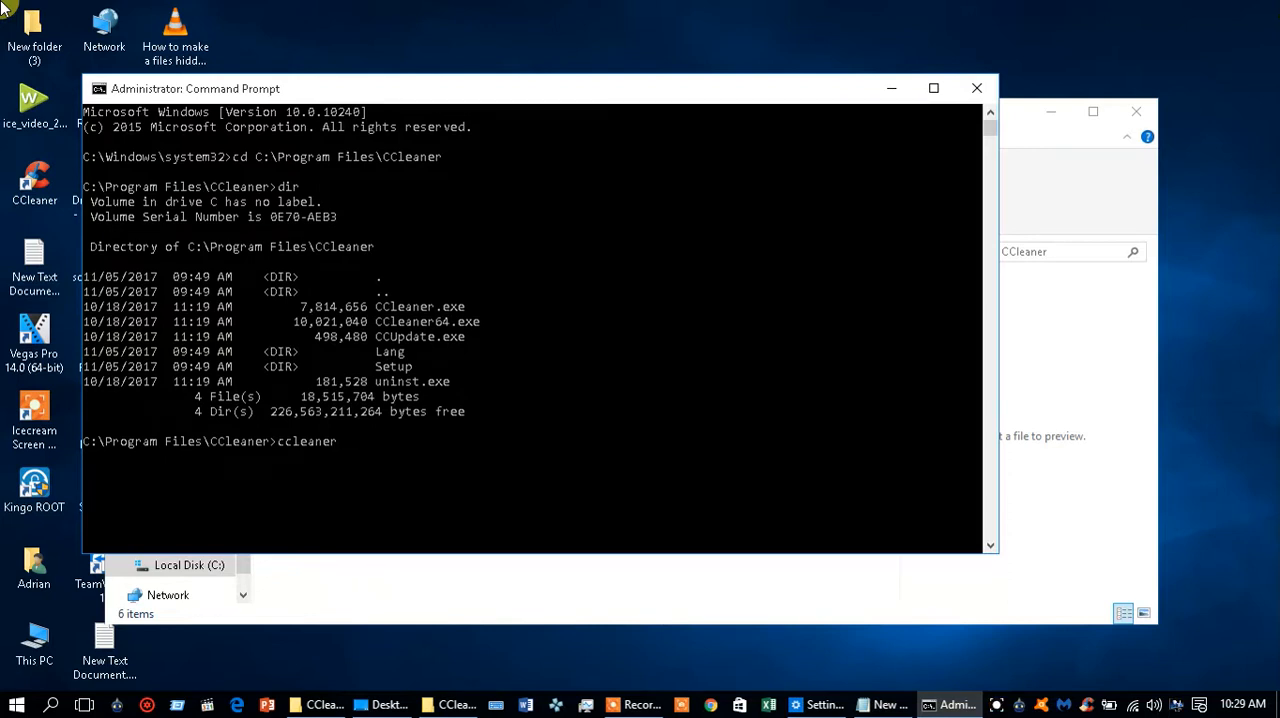
pyautogui.write('.ex')
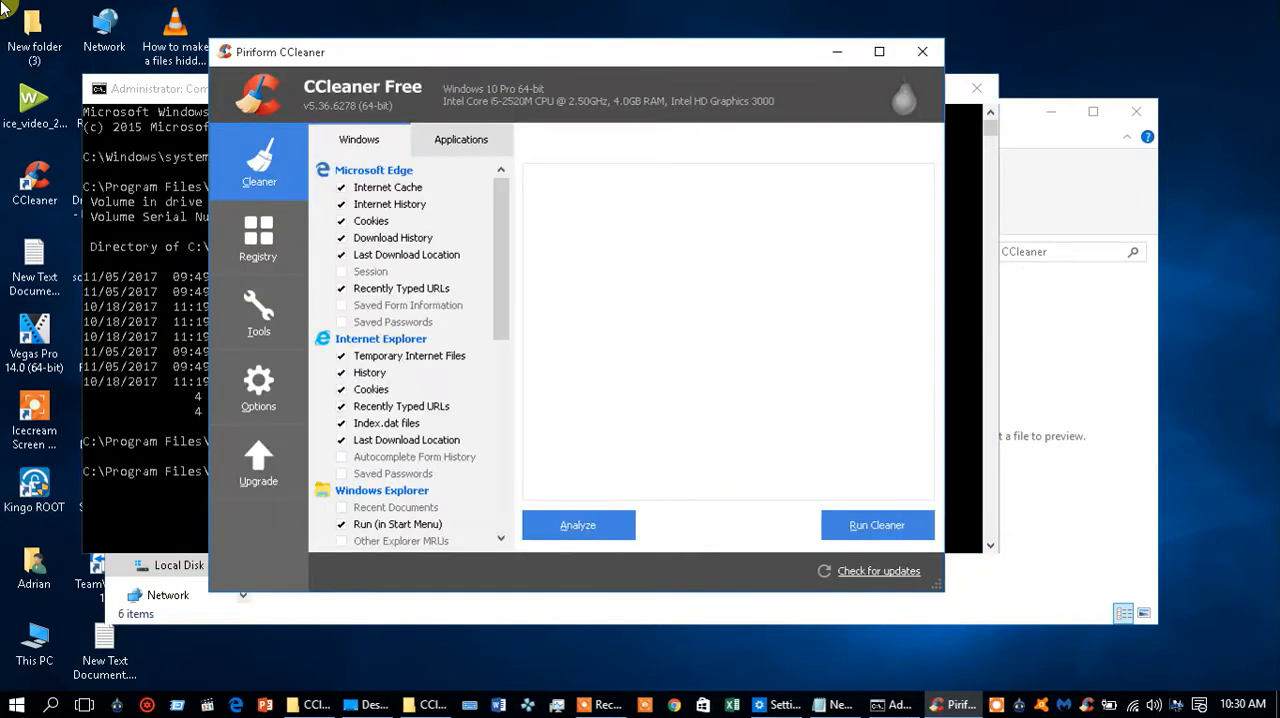
pyautogui.moveTo(506, 32)
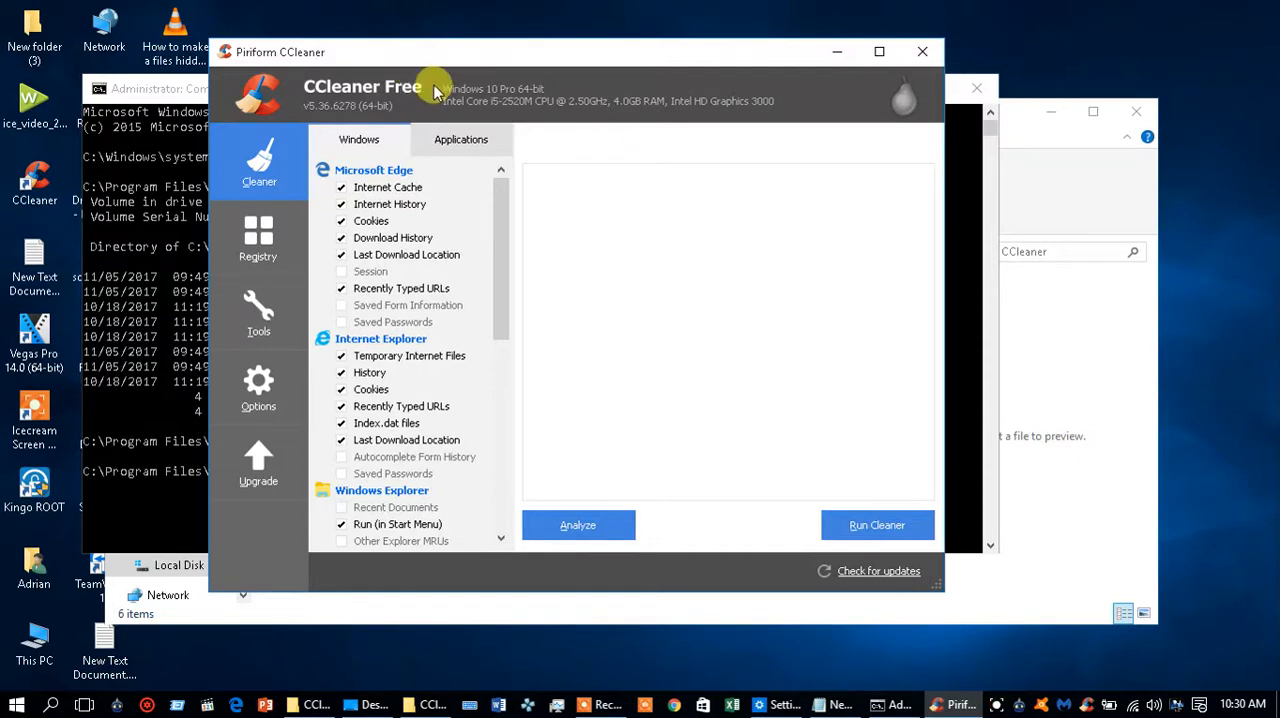
pyautogui.moveTo(556, 190)
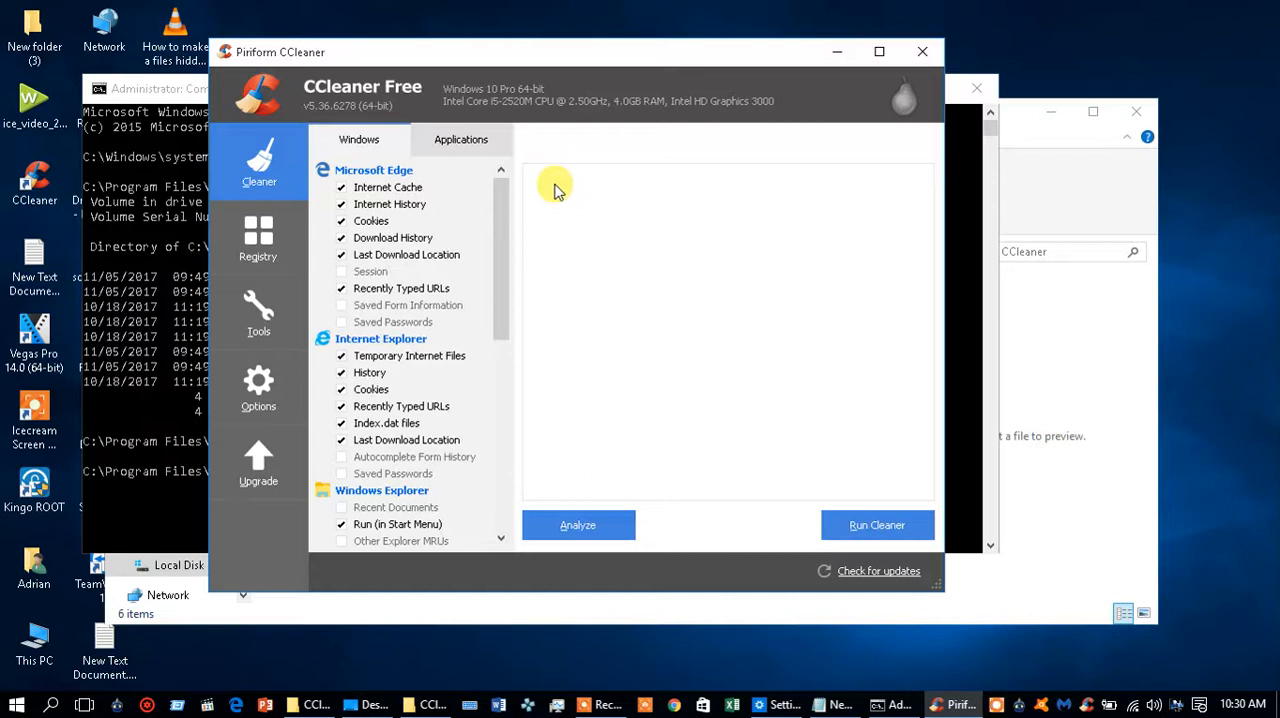
pyautogui.moveTo(624, 156)
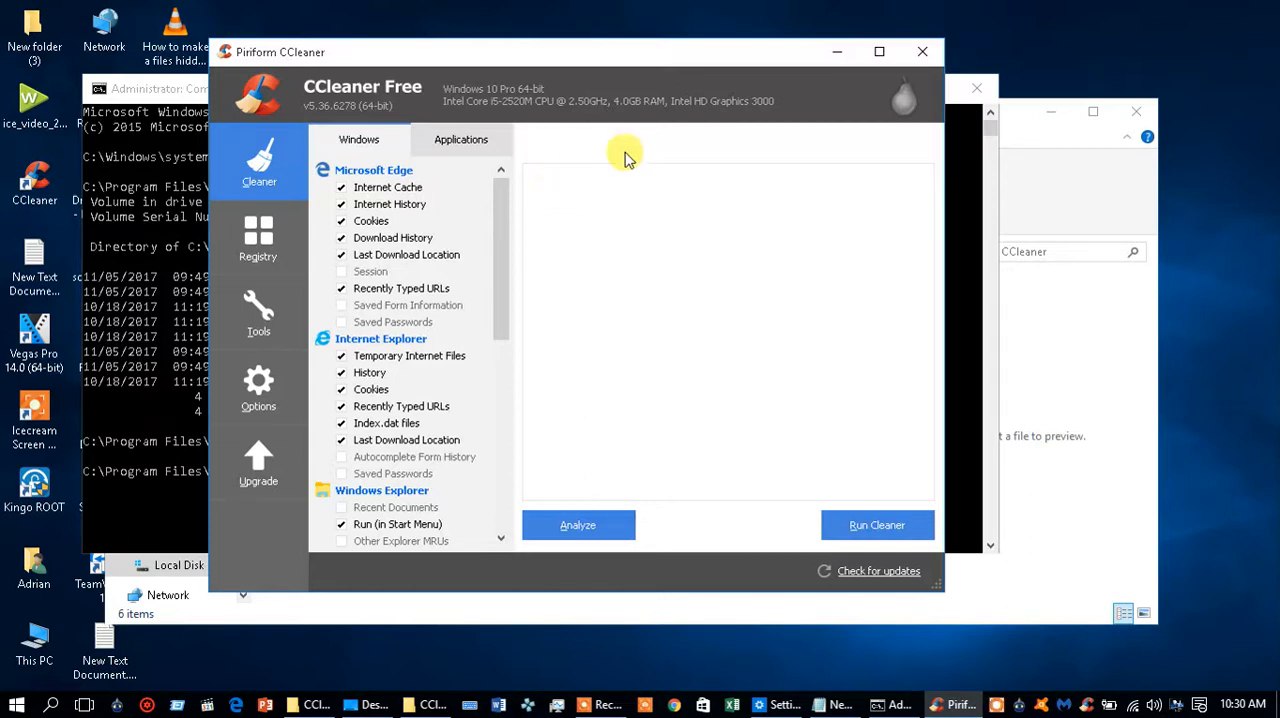